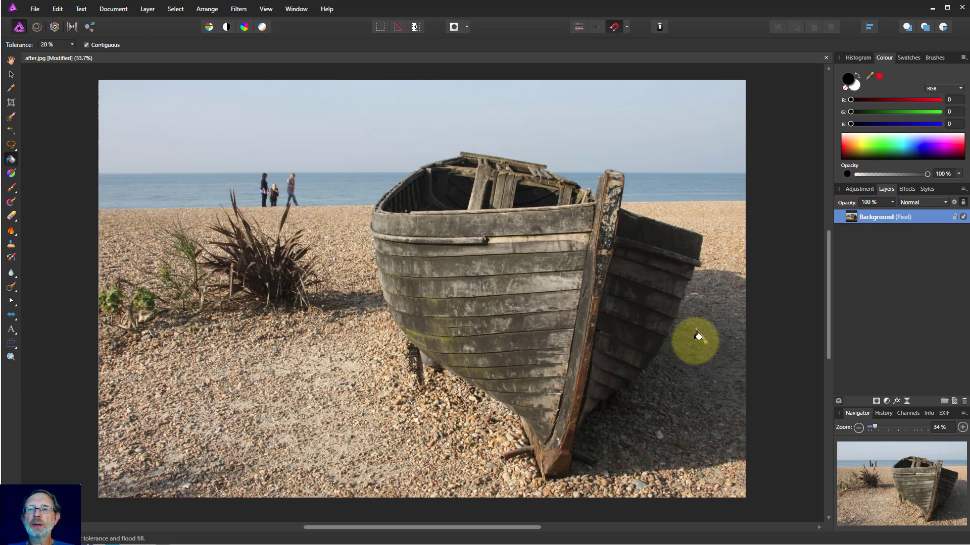
{"action": "mouse_move", "coordinate": [647, 348]}
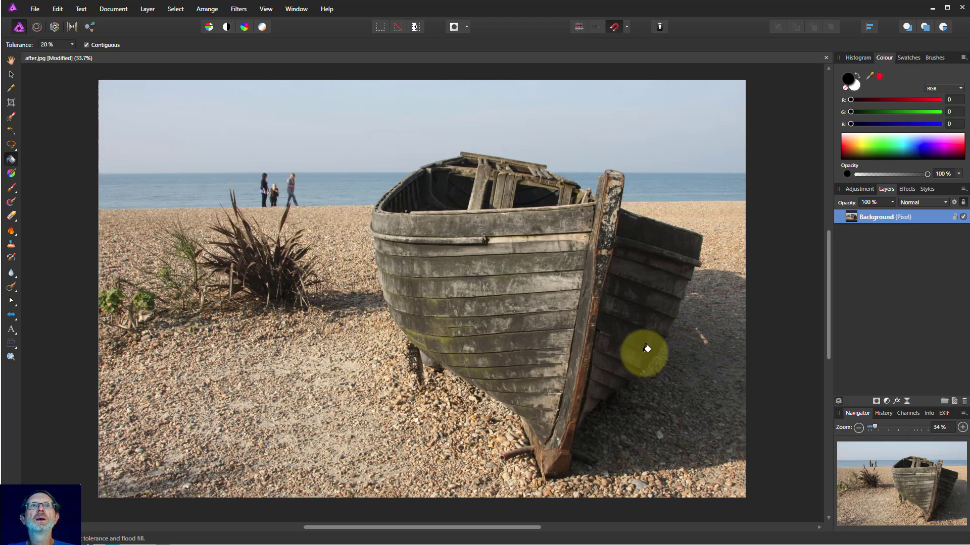
{"action": "mouse_move", "coordinate": [683, 347]}
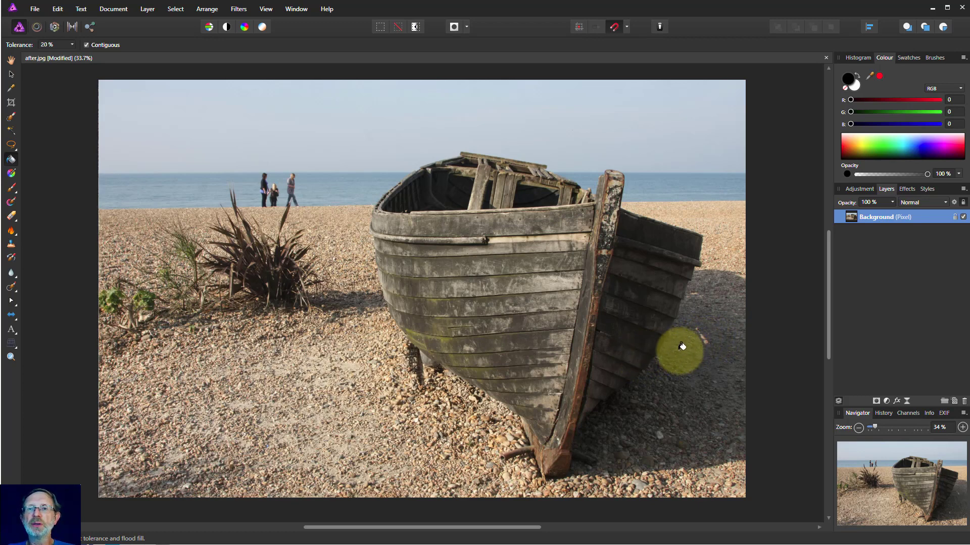
{"action": "mouse_move", "coordinate": [625, 286]}
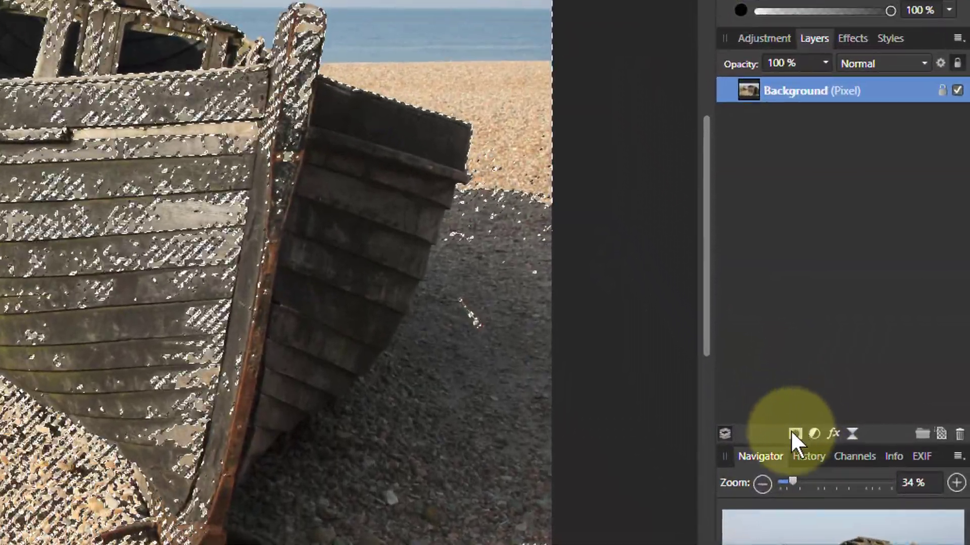
Convert the bright-area selection into a Background layer mask, then disable that mask
{"action": "left_click", "coordinate": [794, 434]}
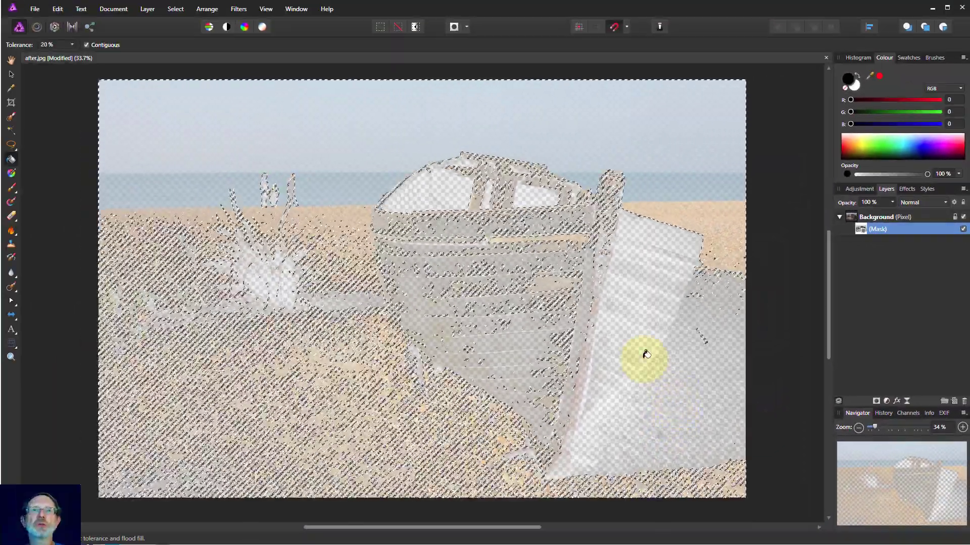
{"action": "left_click", "coordinate": [175, 8]}
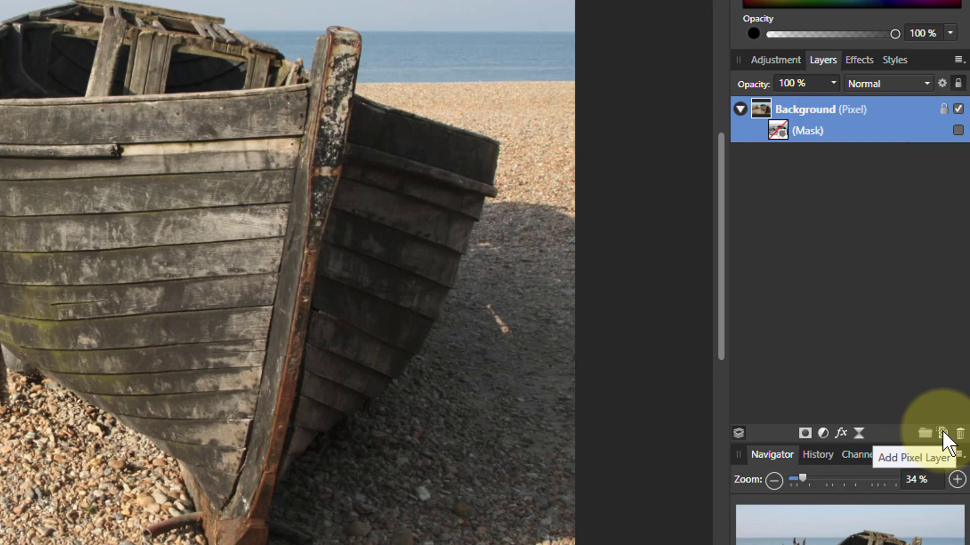
Add a new empty pixel layer above the masked Background and select it
{"action": "left_click", "coordinate": [940, 432]}
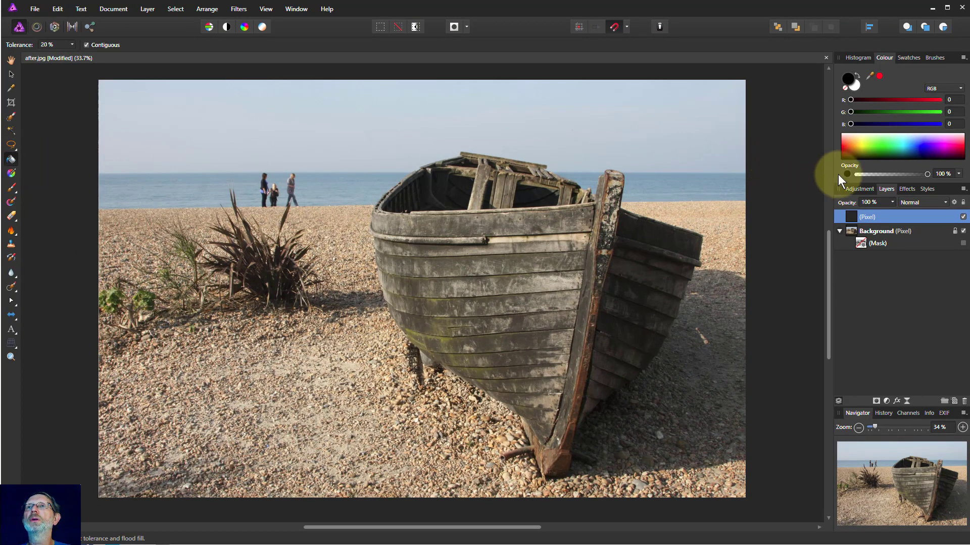
{"action": "left_click", "coordinate": [846, 142]}
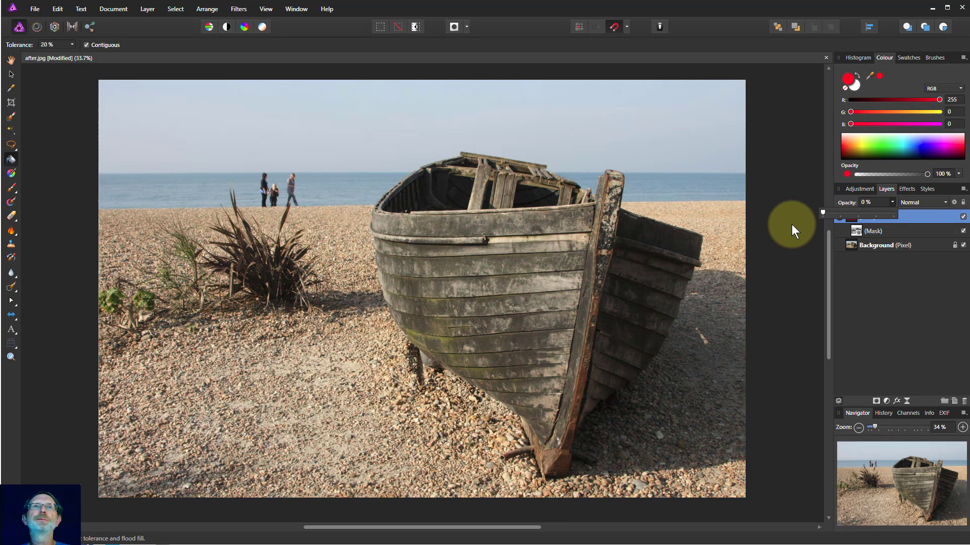
Test the red layer's opacity from 0–25% and settle near 40% for a pink tint
{"action": "left_click_drag", "start_coordinate": [825, 213], "coordinate": [831, 213]}
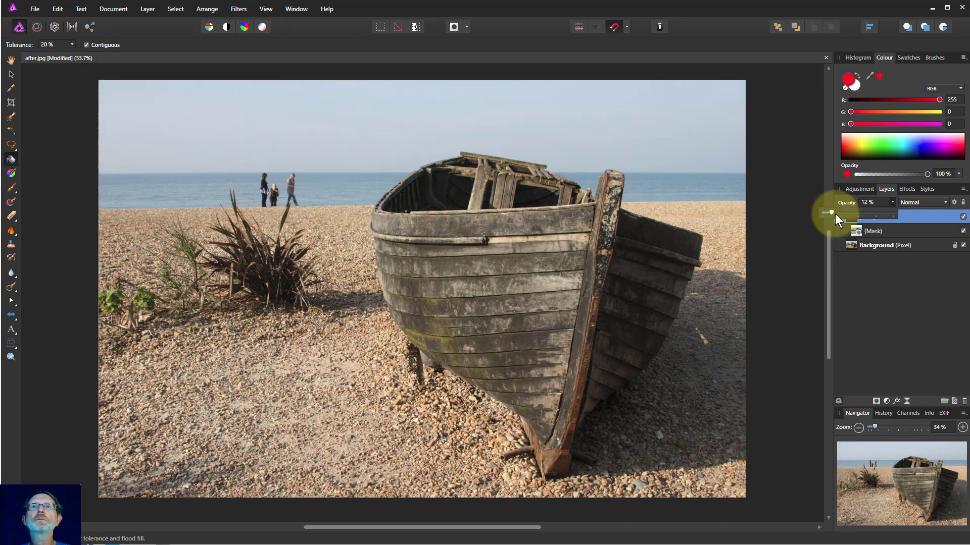
{"action": "left_click_drag", "start_coordinate": [831, 213], "coordinate": [821, 214]}
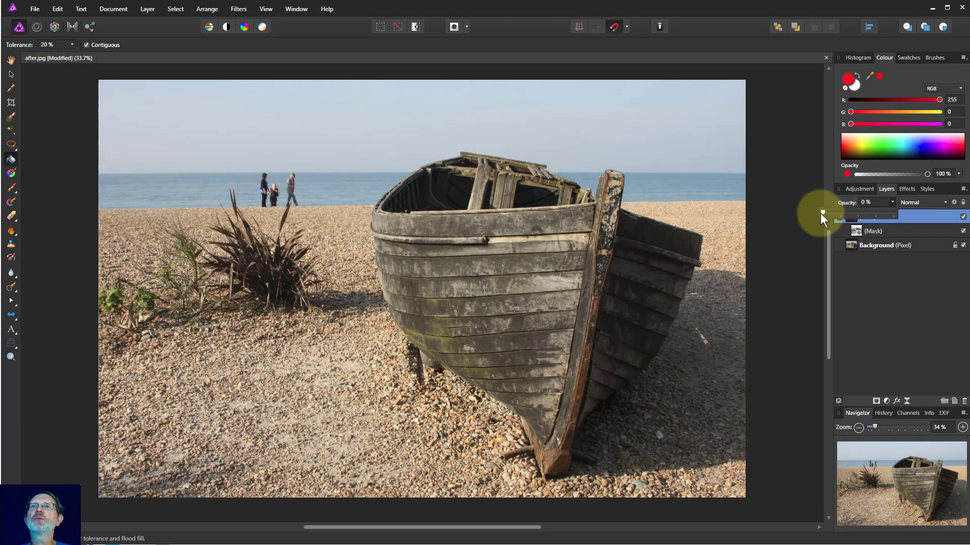
{"action": "left_click_drag", "start_coordinate": [839, 213], "coordinate": [854, 213]}
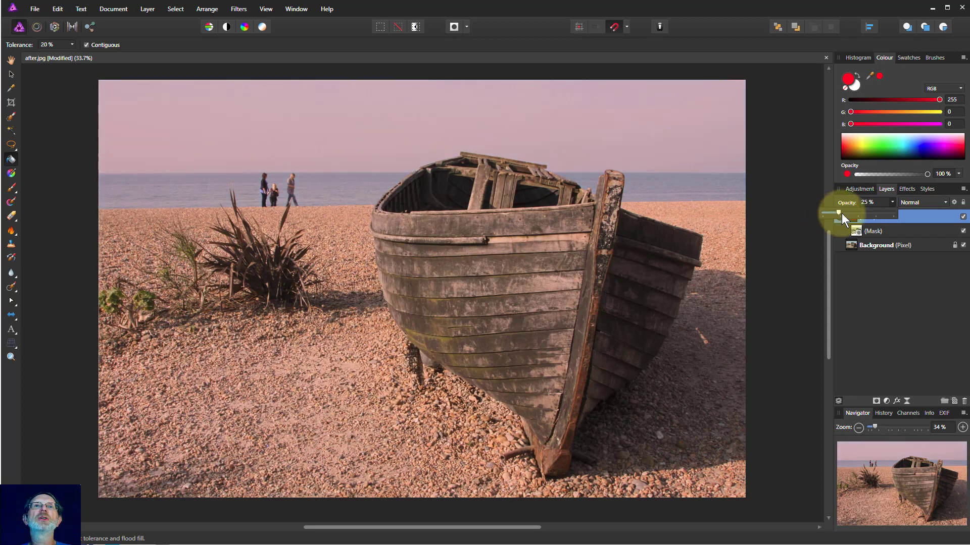
{"action": "left_click_drag", "start_coordinate": [838, 215], "coordinate": [856, 214]}
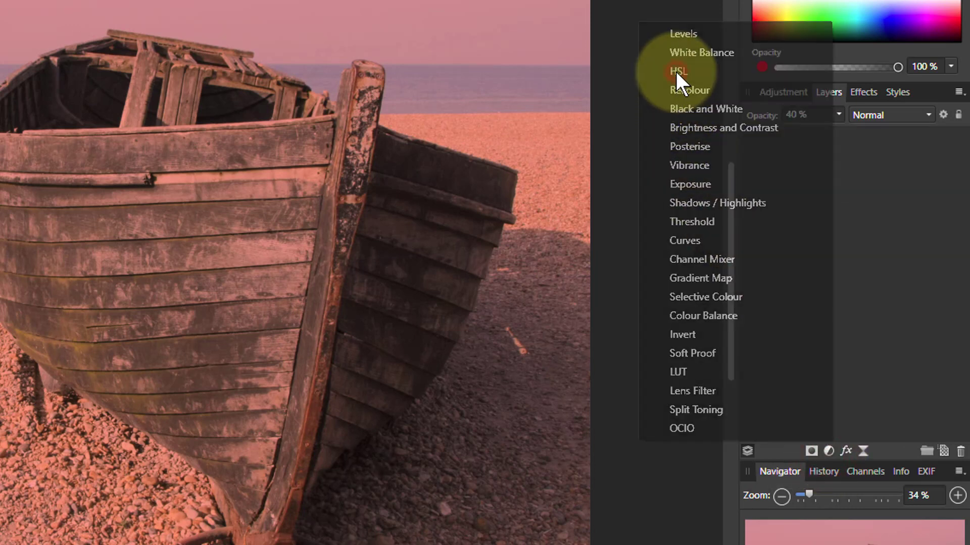
Add an HSL adjustment and shift the tint's hue through cyan, warm yellow and green
{"action": "left_click", "coordinate": [677, 70]}
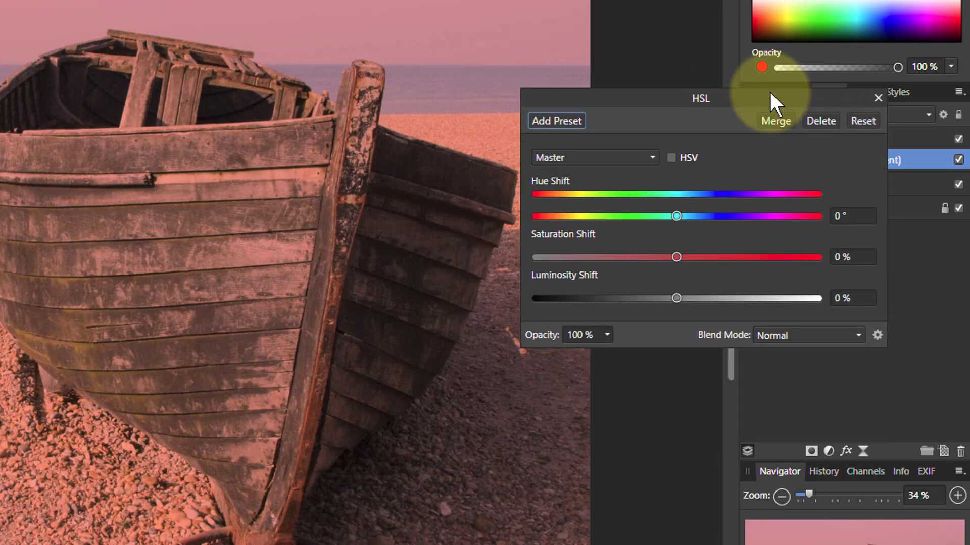
{"action": "left_click_drag", "start_coordinate": [700, 98], "coordinate": [725, 325]}
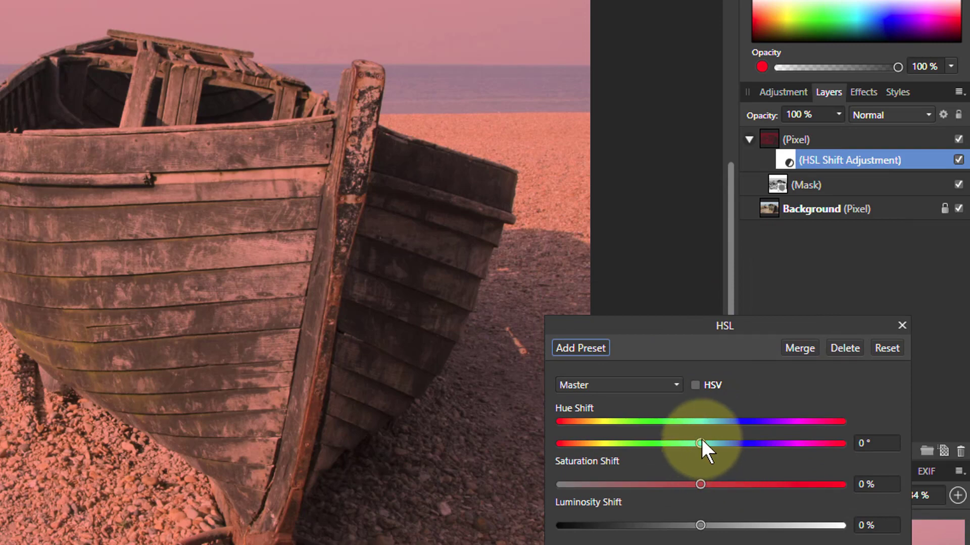
{"action": "left_click_drag", "start_coordinate": [699, 443], "coordinate": [817, 423]}
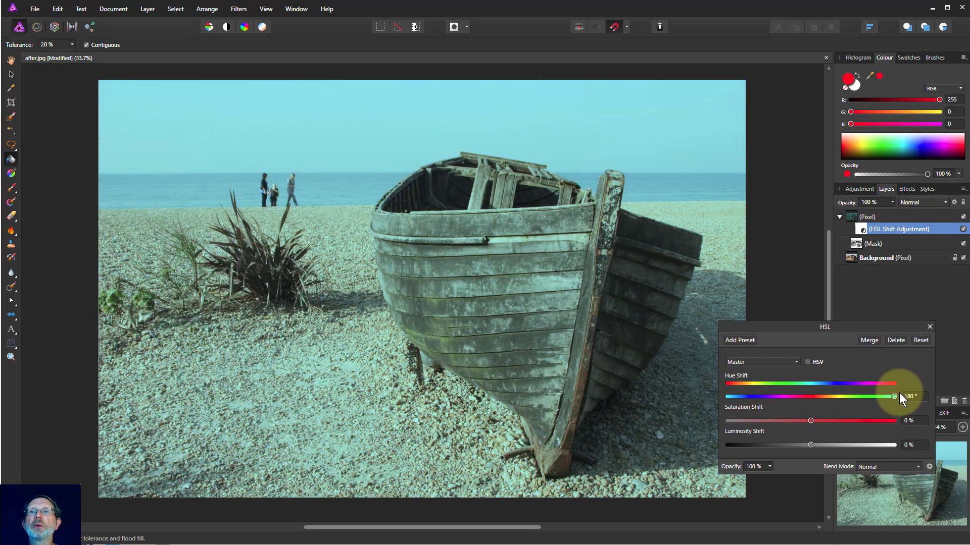
{"action": "left_click_drag", "start_coordinate": [894, 396], "coordinate": [787, 396]}
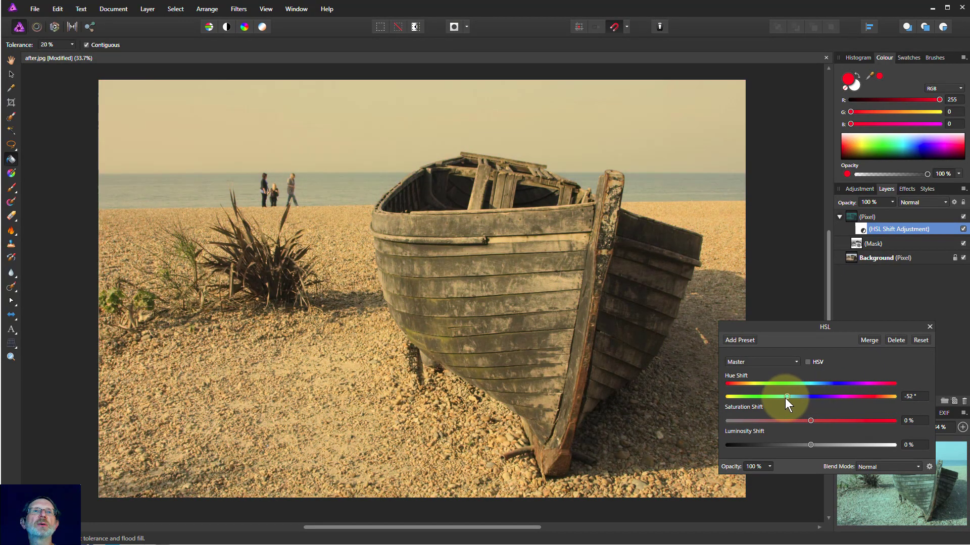
{"action": "left_click_drag", "start_coordinate": [787, 396], "coordinate": [739, 396]}
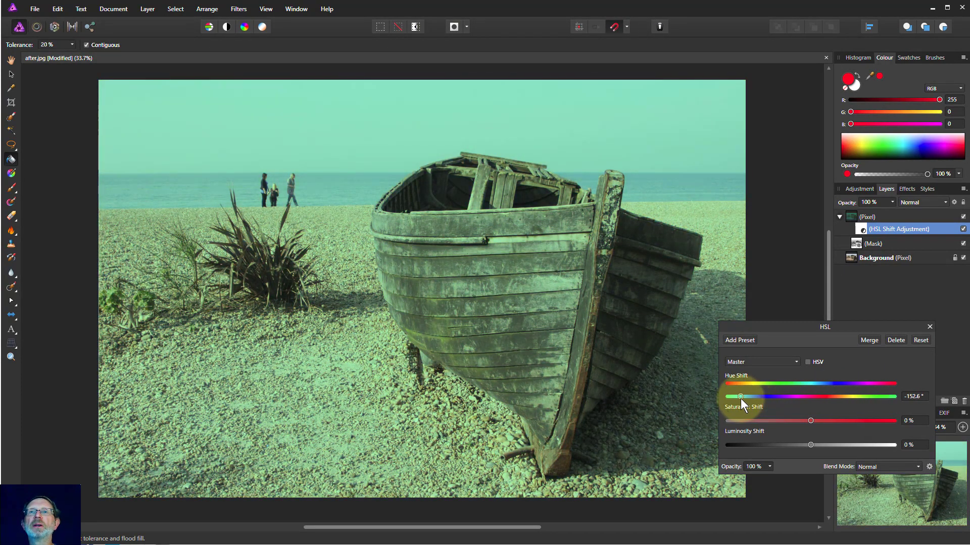
{"action": "left_click_drag", "start_coordinate": [740, 396], "coordinate": [743, 396]}
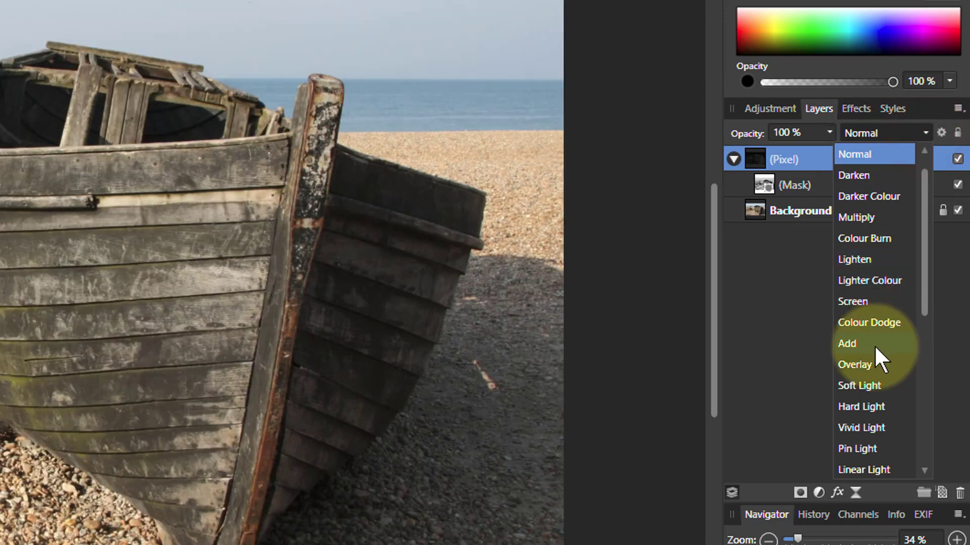
{"action": "mouse_move", "coordinate": [851, 375]}
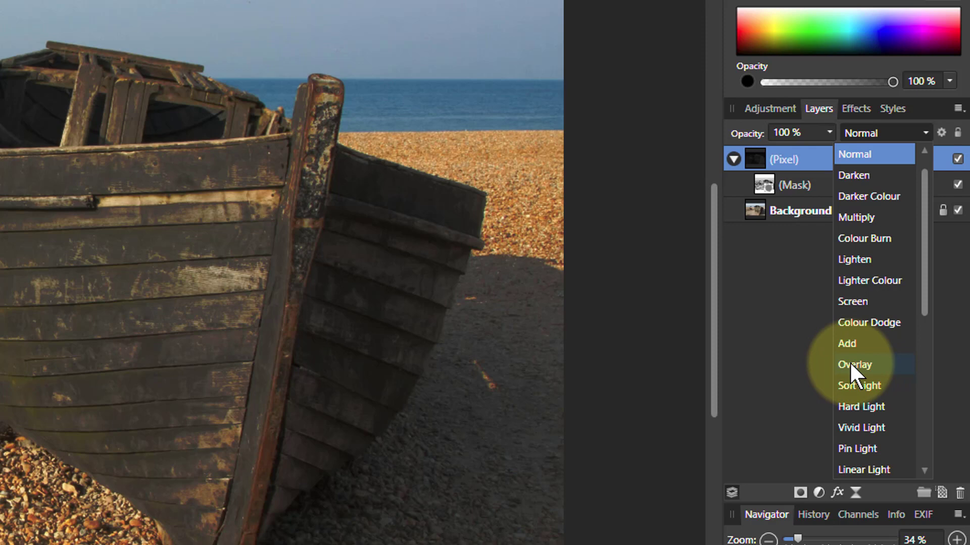
{"action": "mouse_move", "coordinate": [859, 394]}
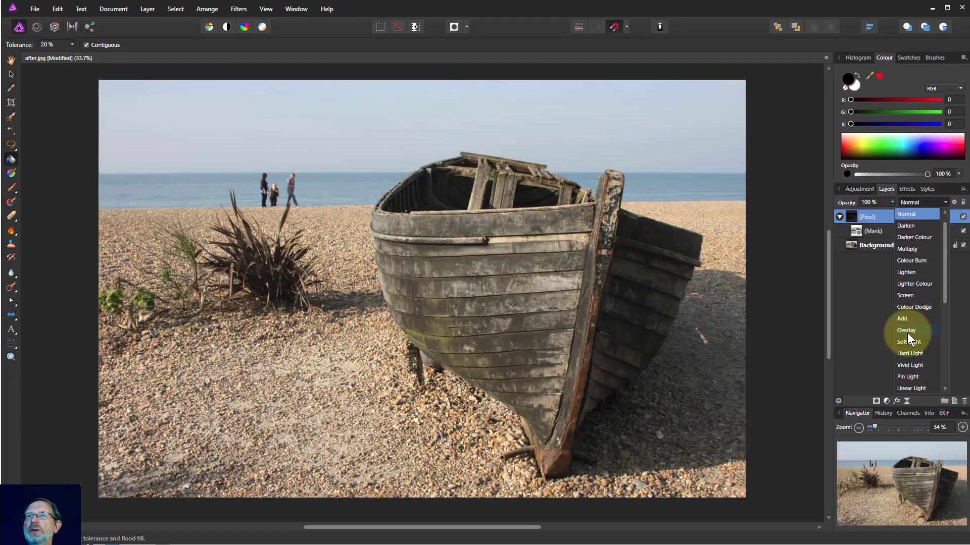
Set the fill layer to Overlay blend and toggle its visibility to compare the effect
{"action": "left_click", "coordinate": [906, 329]}
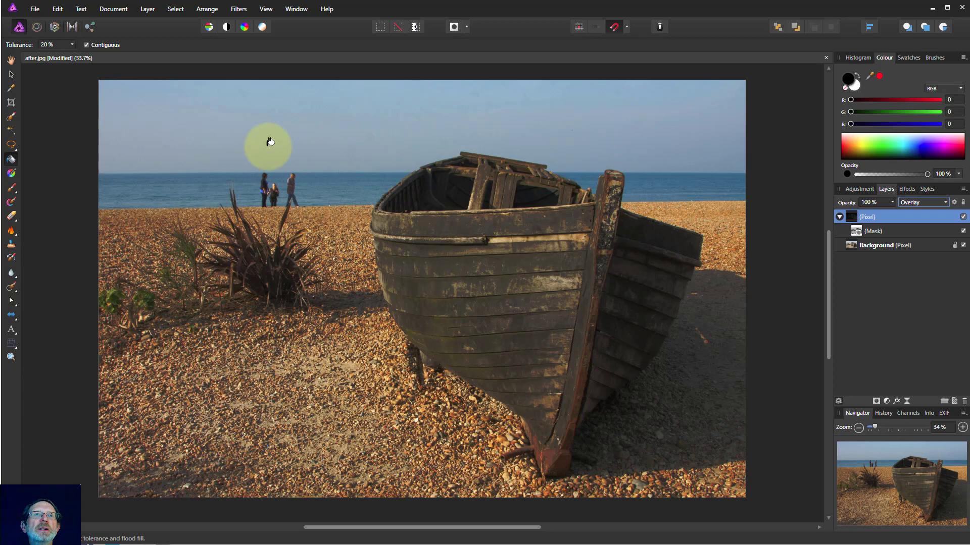
{"action": "mouse_move", "coordinate": [243, 363]}
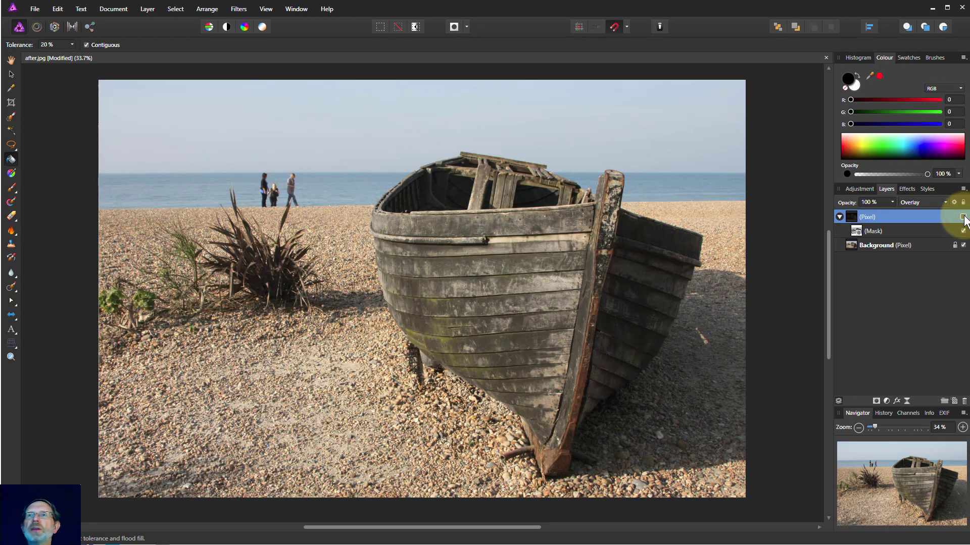
{"action": "left_click", "coordinate": [963, 216]}
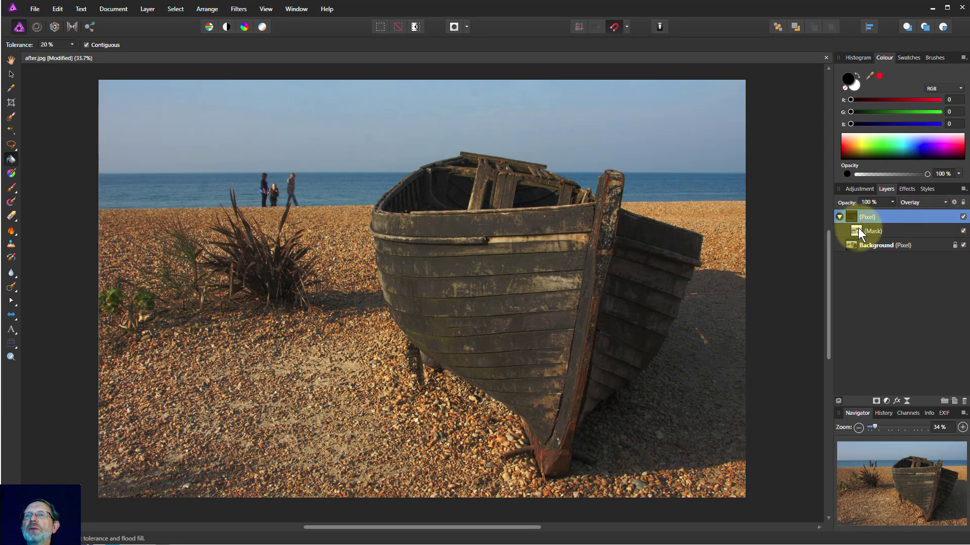
{"action": "left_click", "coordinate": [873, 230]}
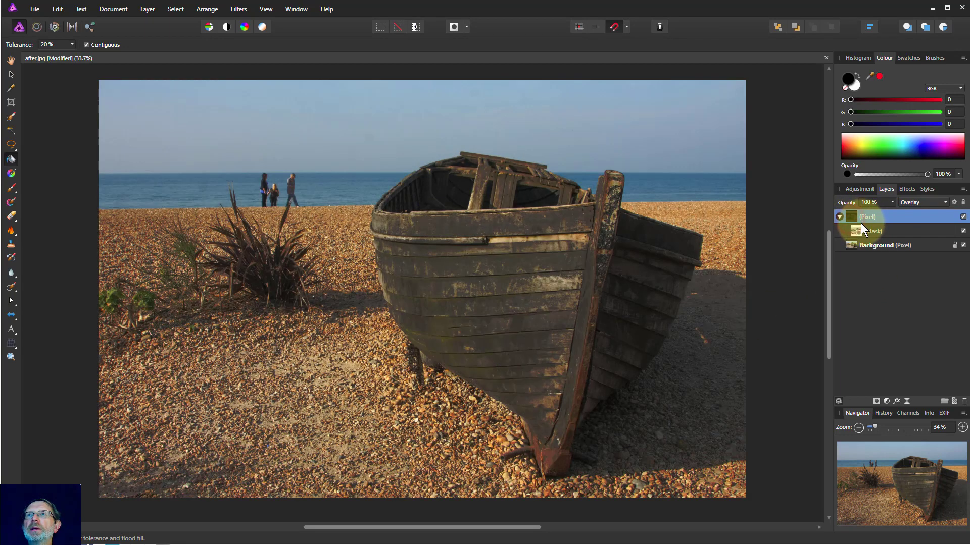
Paint black on the fill layer's mask across the boat's planks, left side and lower hull
{"action": "left_click", "coordinate": [872, 230]}
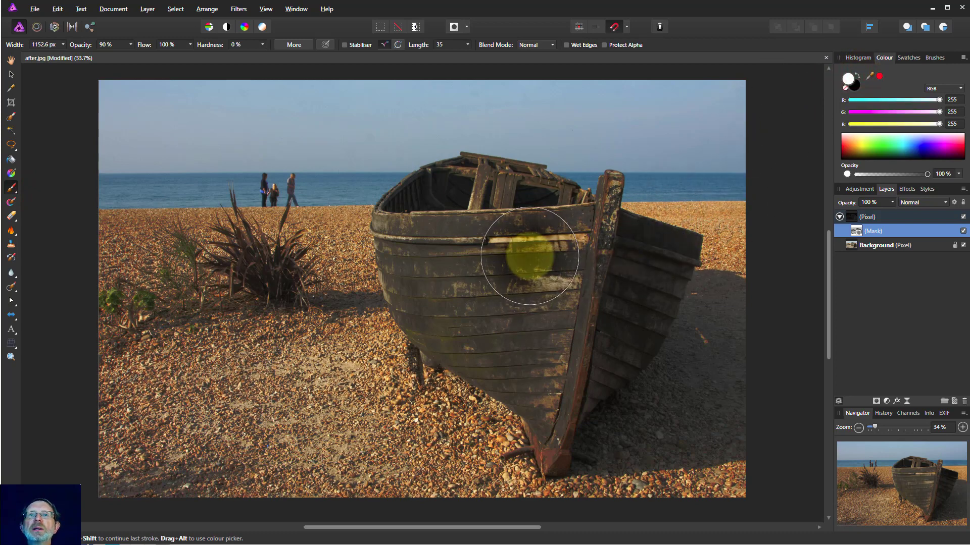
{"action": "left_click_drag", "start_coordinate": [529, 254], "coordinate": [572, 232]}
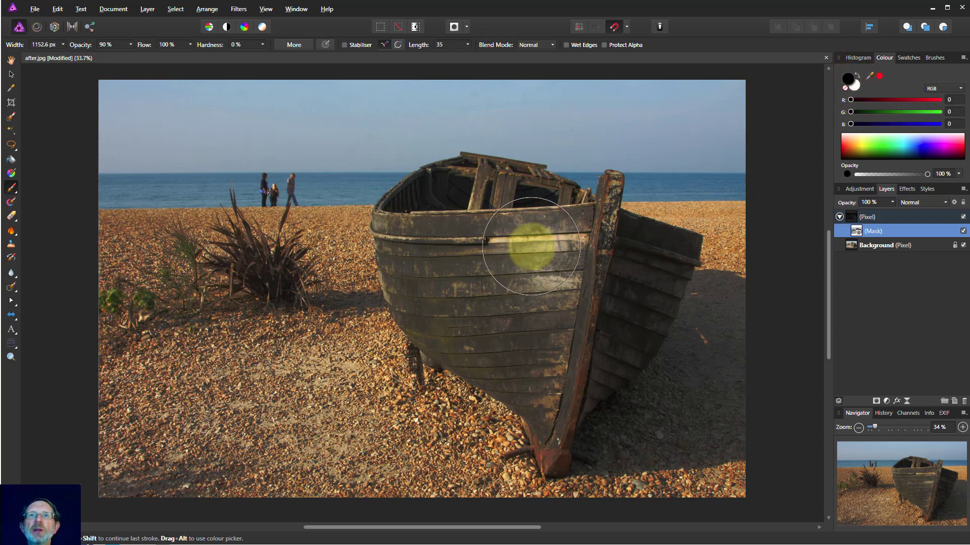
{"action": "left_click_drag", "start_coordinate": [529, 245], "coordinate": [473, 204]}
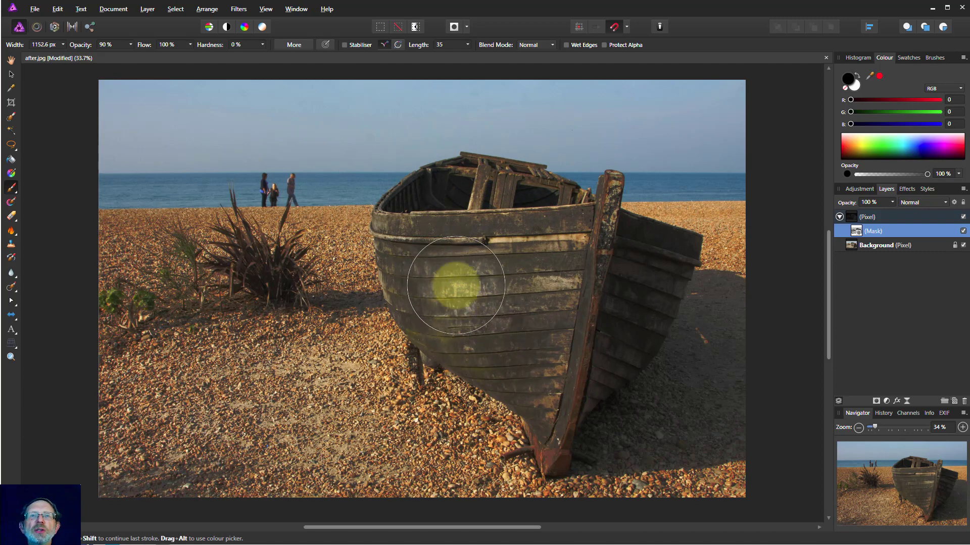
{"action": "left_click_drag", "start_coordinate": [456, 284], "coordinate": [444, 241]}
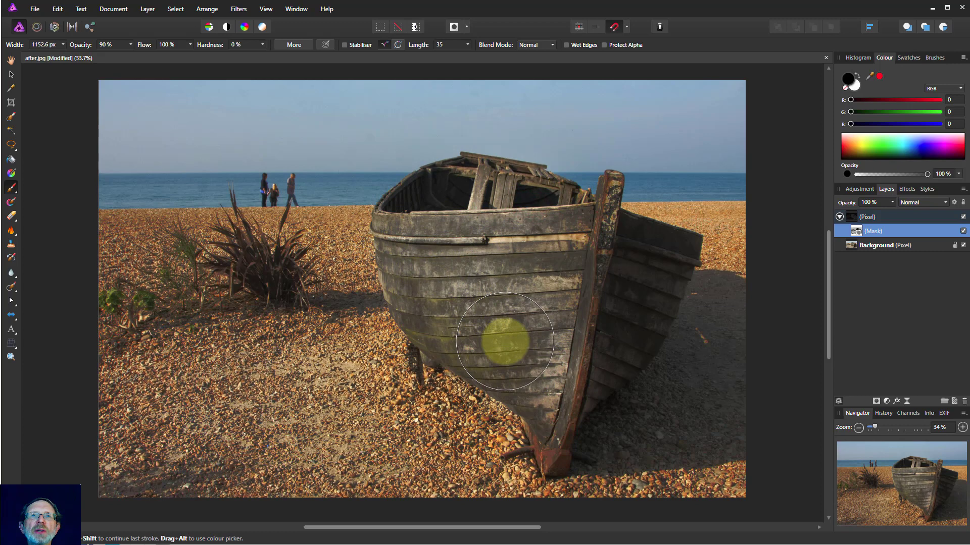
{"action": "left_click_drag", "start_coordinate": [504, 343], "coordinate": [543, 396]}
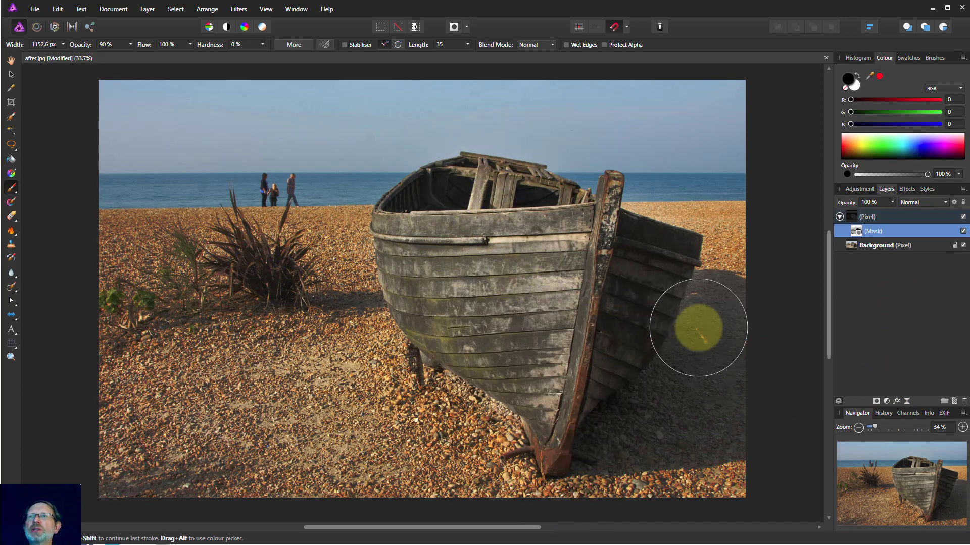
Step back in the History panel to 'Set current selection', undoing the brush strokes
{"action": "left_click", "coordinate": [882, 413]}
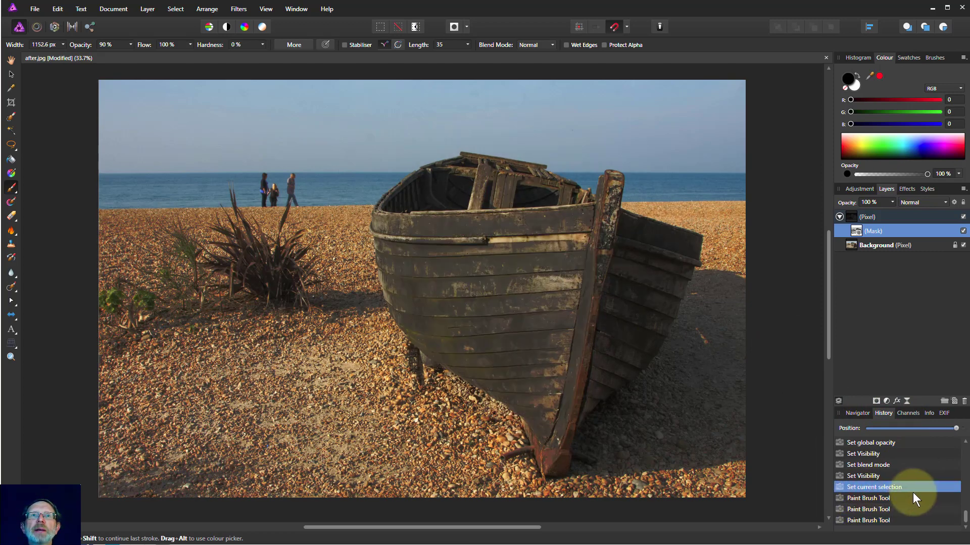
{"action": "left_click", "coordinate": [866, 216]}
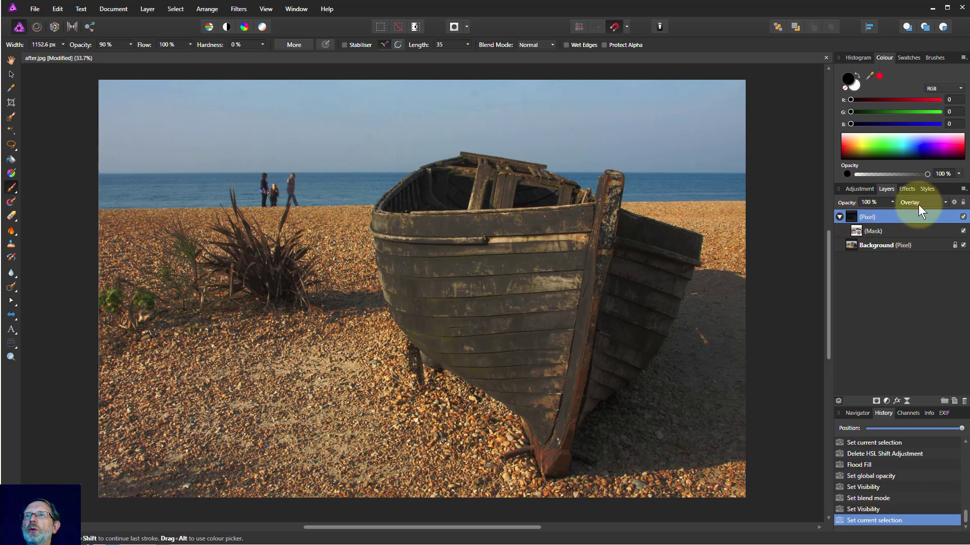
{"action": "left_click", "coordinate": [923, 202]}
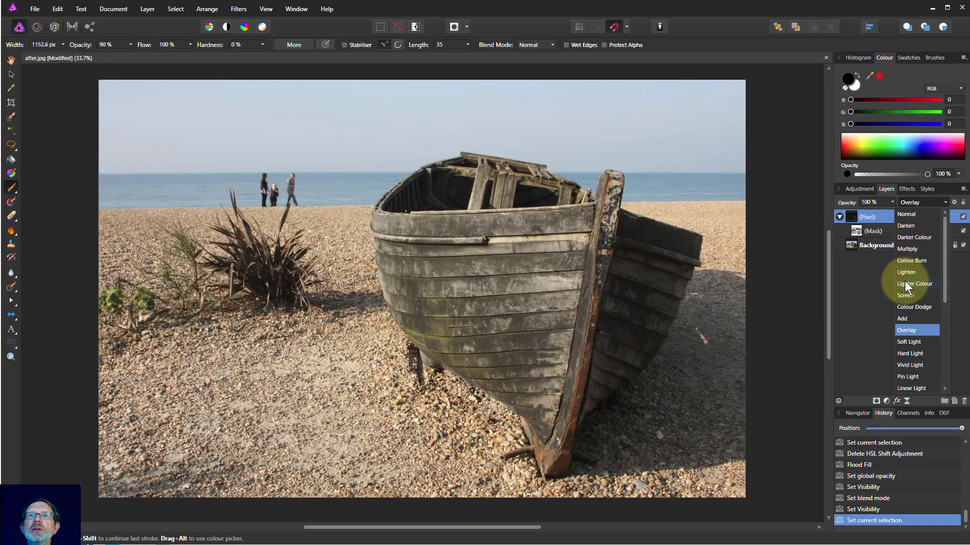
{"action": "mouse_move", "coordinate": [909, 307]}
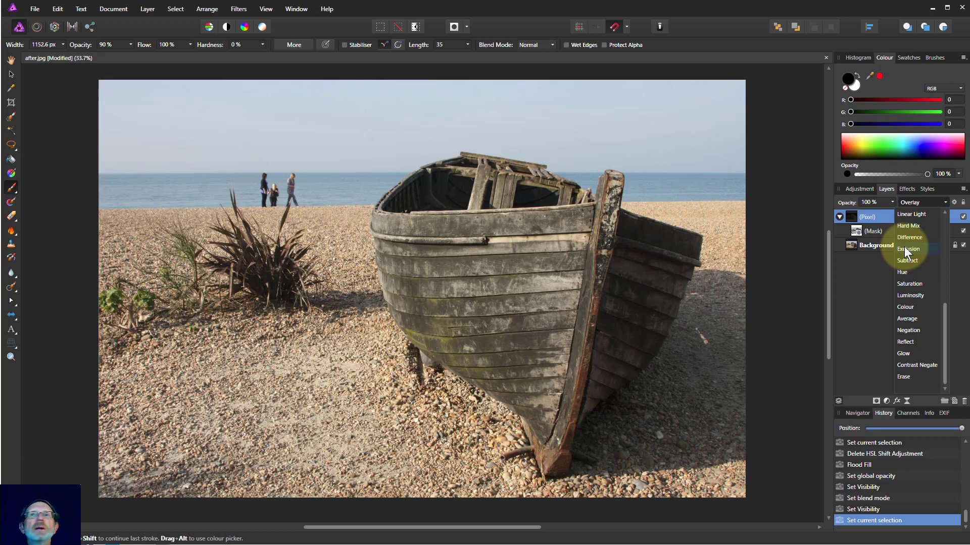
{"action": "mouse_move", "coordinate": [907, 266]}
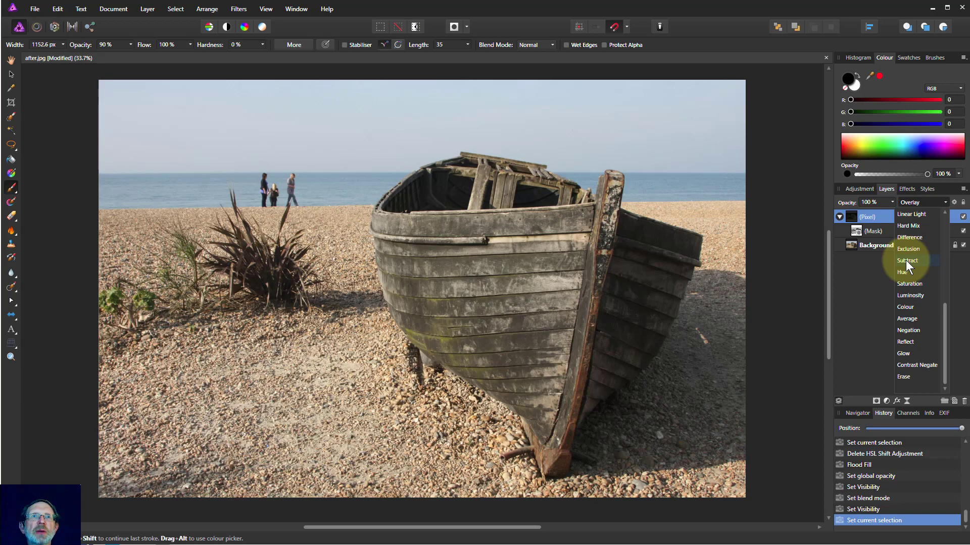
{"action": "mouse_move", "coordinate": [909, 283]}
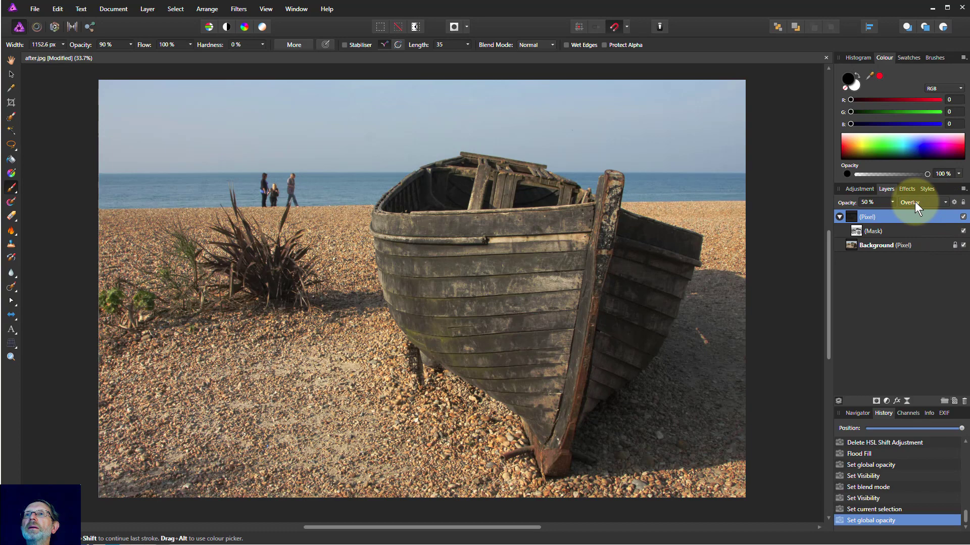
Review the blend mode choices and keep Overlay at the 50% opacity setting
{"action": "left_click", "coordinate": [923, 202]}
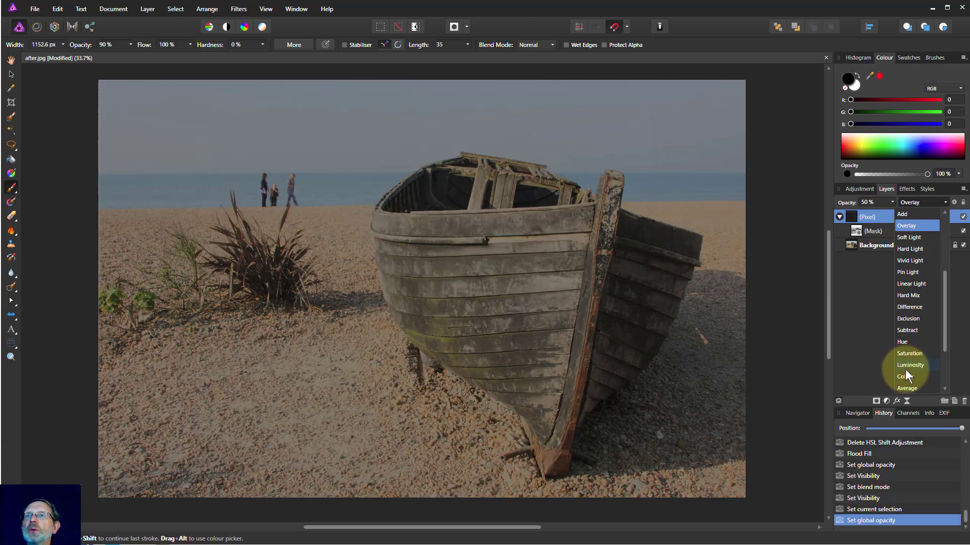
{"action": "left_click", "coordinate": [909, 365]}
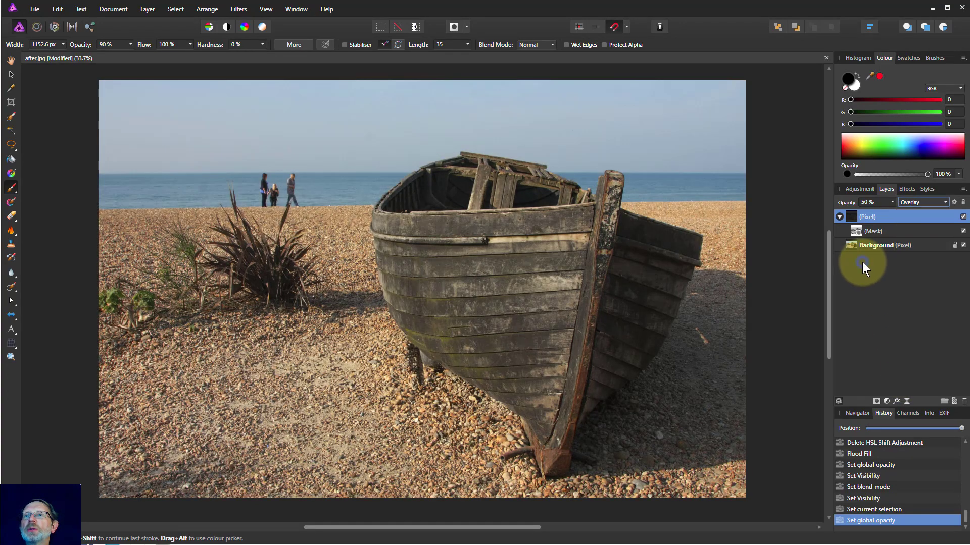